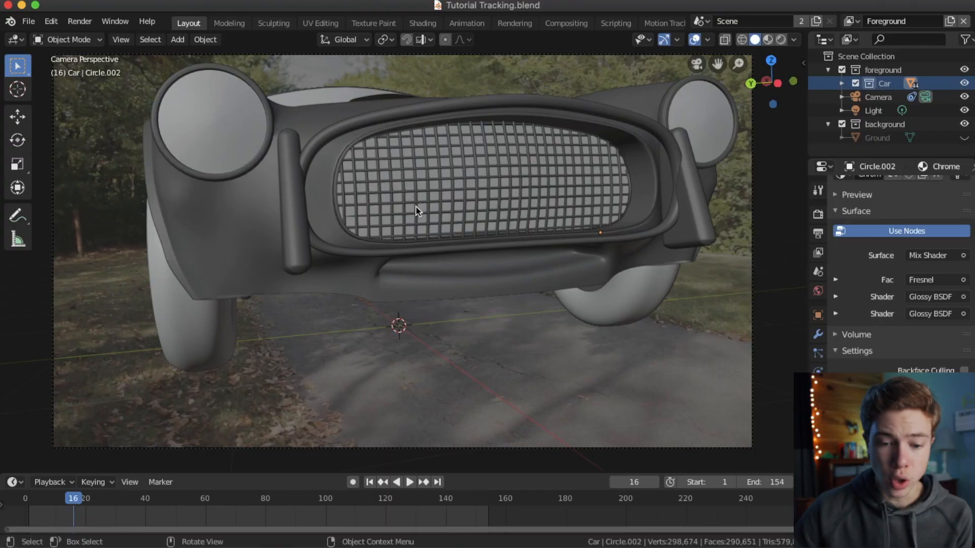
pyautogui.moveTo(84, 473)
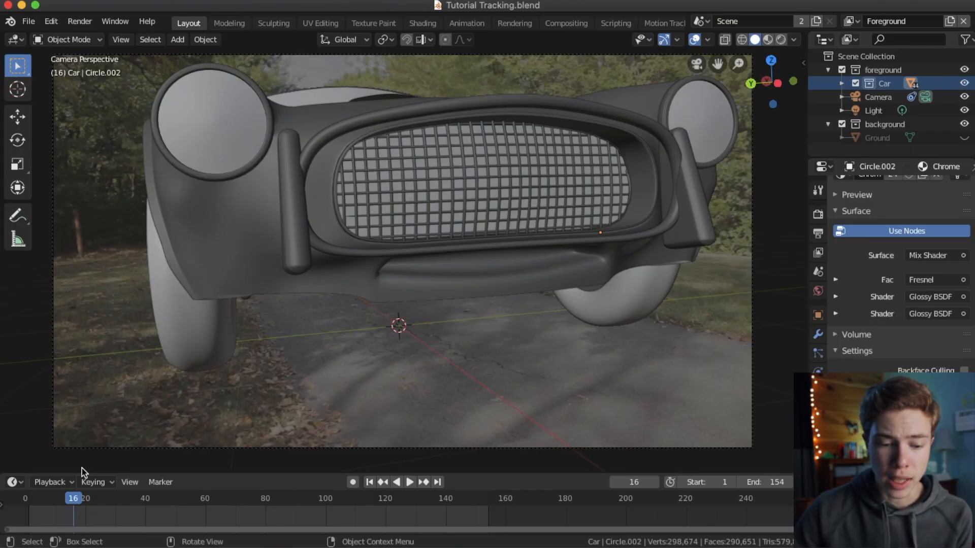
# Step: Leave the camera view and orbit so the car and tracked camera are both visible
pyautogui.click(408, 481)
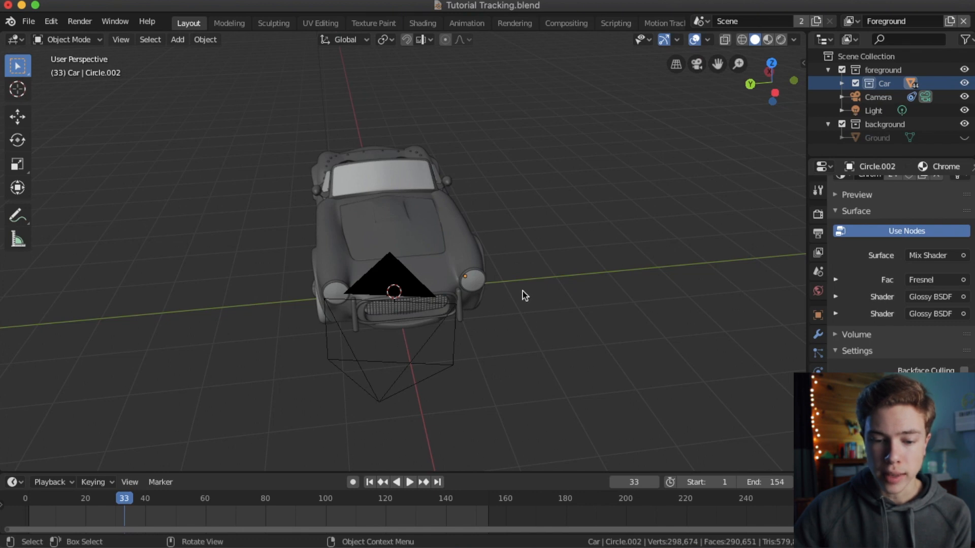
pyautogui.moveTo(387, 241)
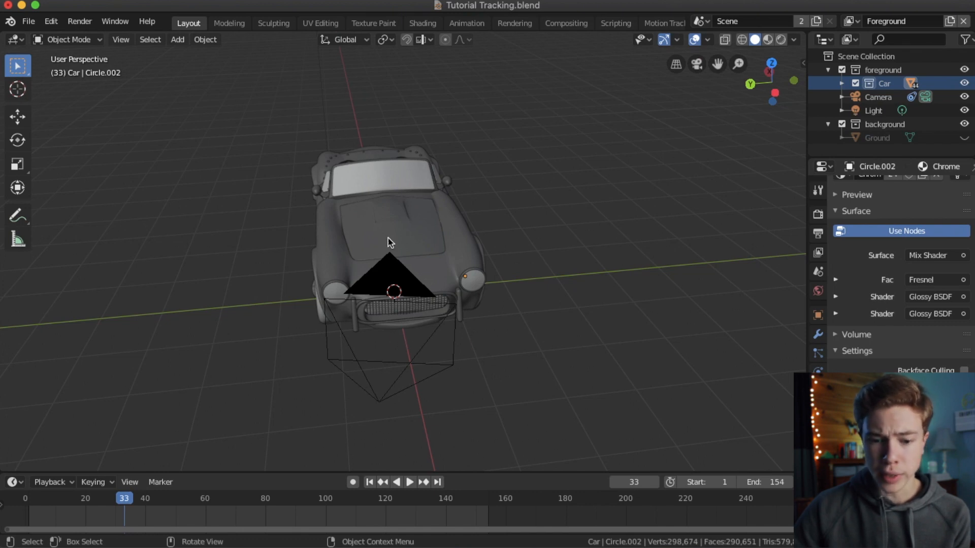
pyautogui.moveTo(389, 243); pyautogui.dragTo(451, 225)
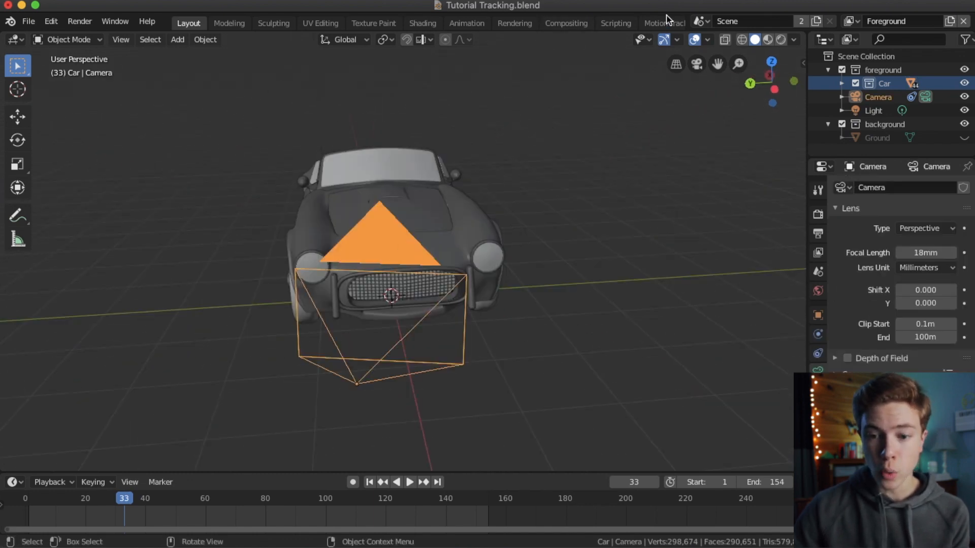
# Step: Set the scene scale from the two tracked markers in the Motion Tracking workspace
pyautogui.click(664, 23)
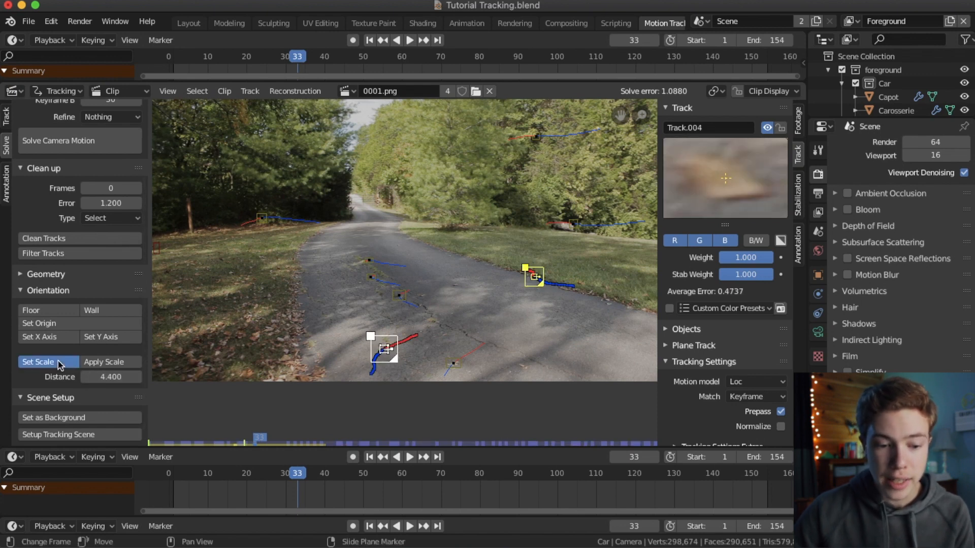
pyautogui.click(189, 23)
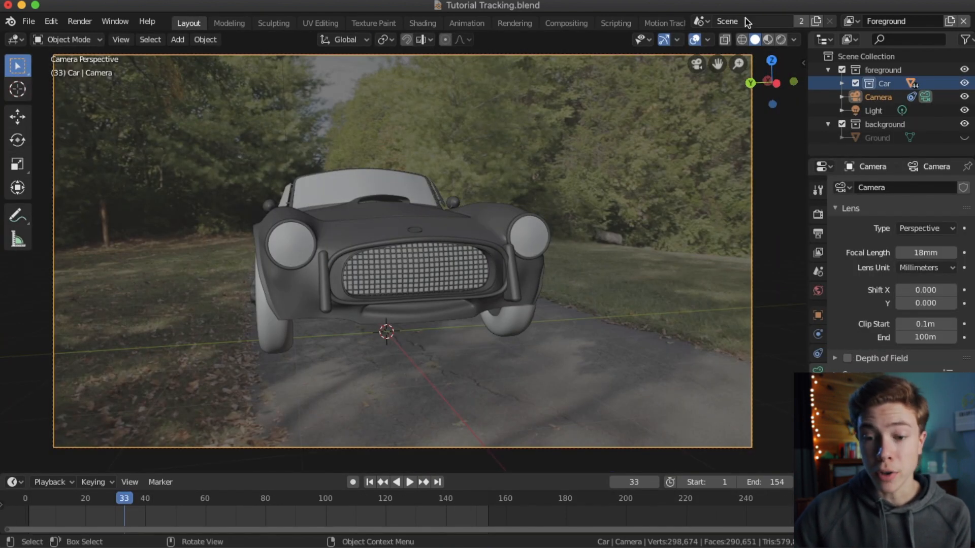
pyautogui.click(663, 23)
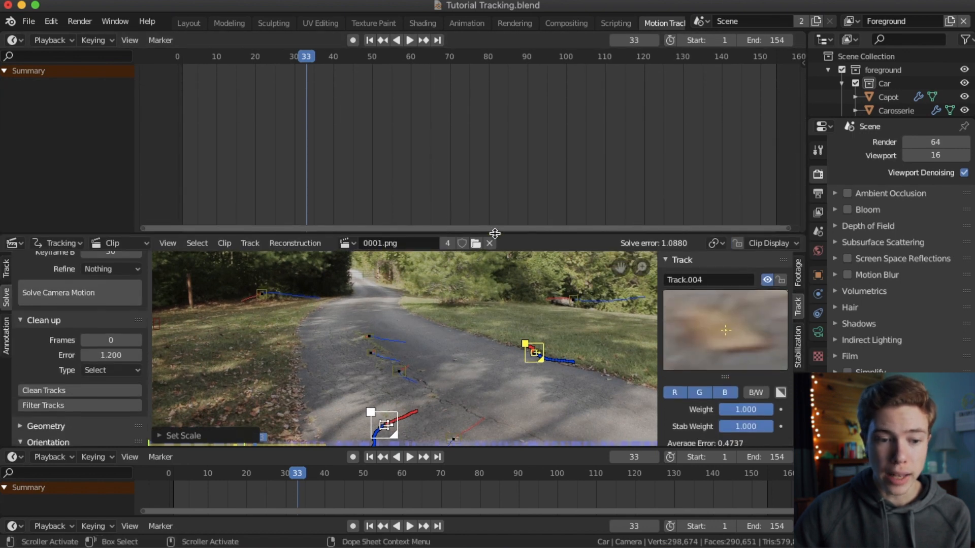
# Step: Make the upper area a 3D Viewport and re-set the scene scale with a 5.5 distance, checking playback
pyautogui.click(12, 40)
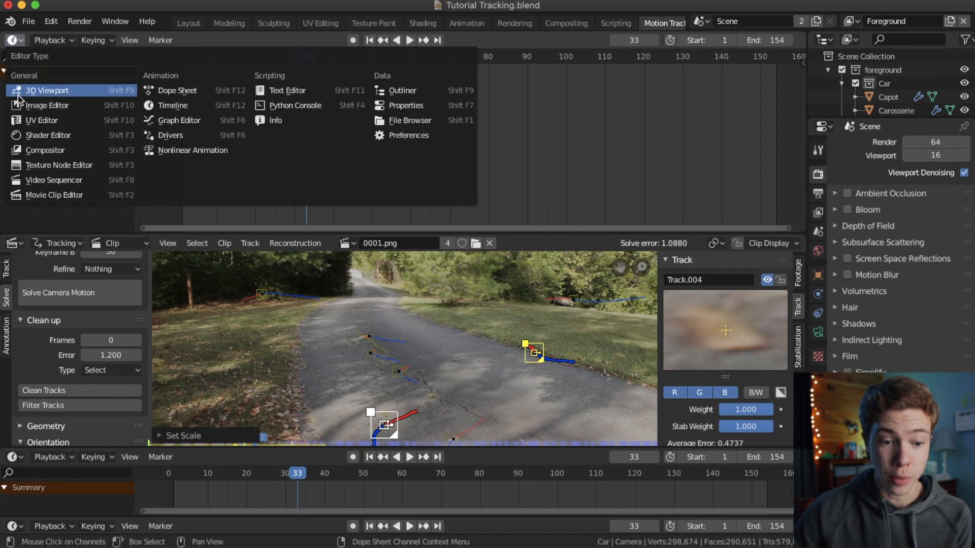
pyautogui.click(47, 90)
pyautogui.write('4.4')
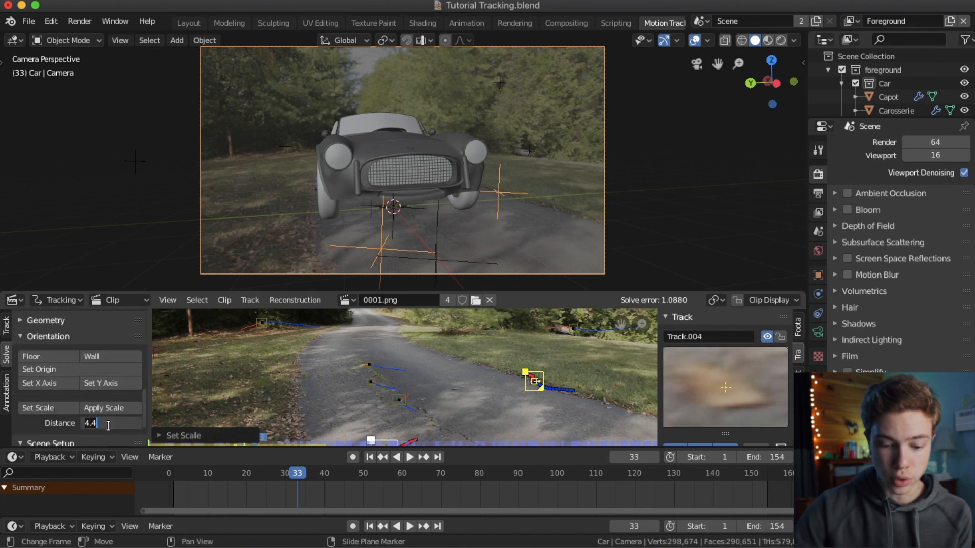
pyautogui.write('5.000')
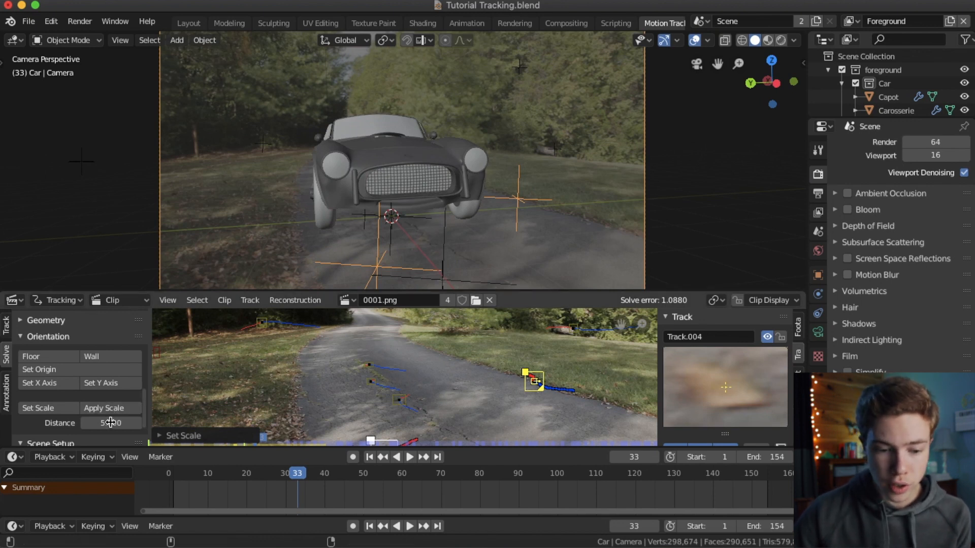
pyautogui.click(111, 423)
pyautogui.write('5.500')
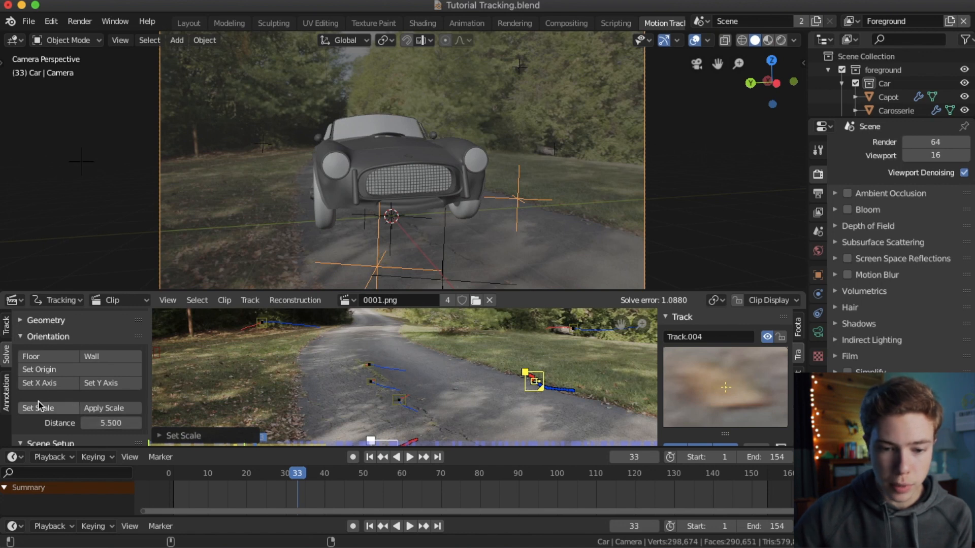
pyautogui.click(409, 457)
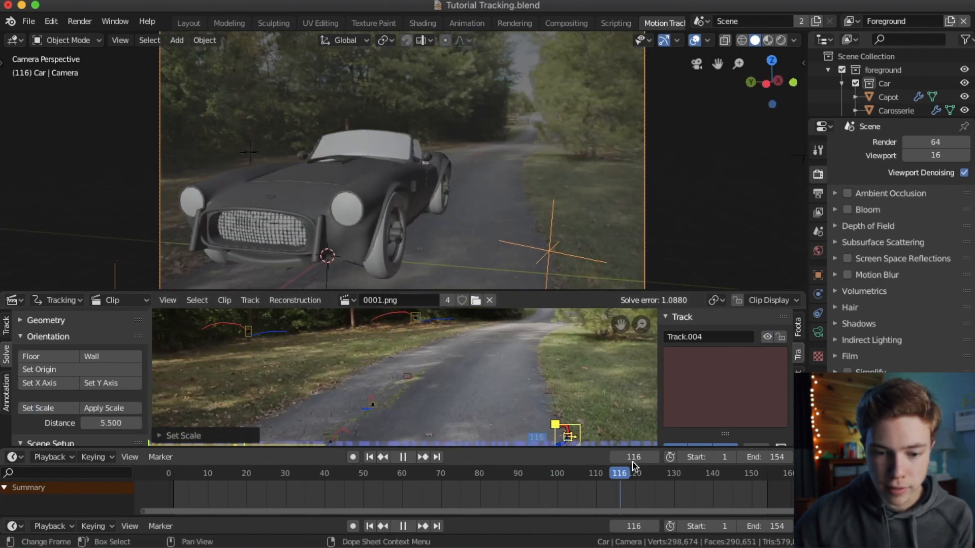
pyautogui.click(422, 456)
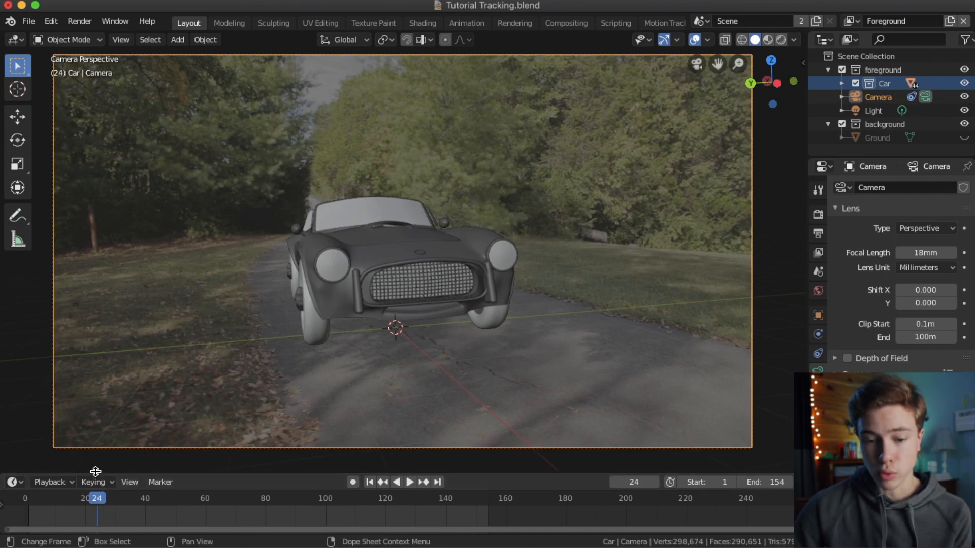
# Step: Return to a free perspective view of the whole car in the Layout workspace
pyautogui.click(408, 481)
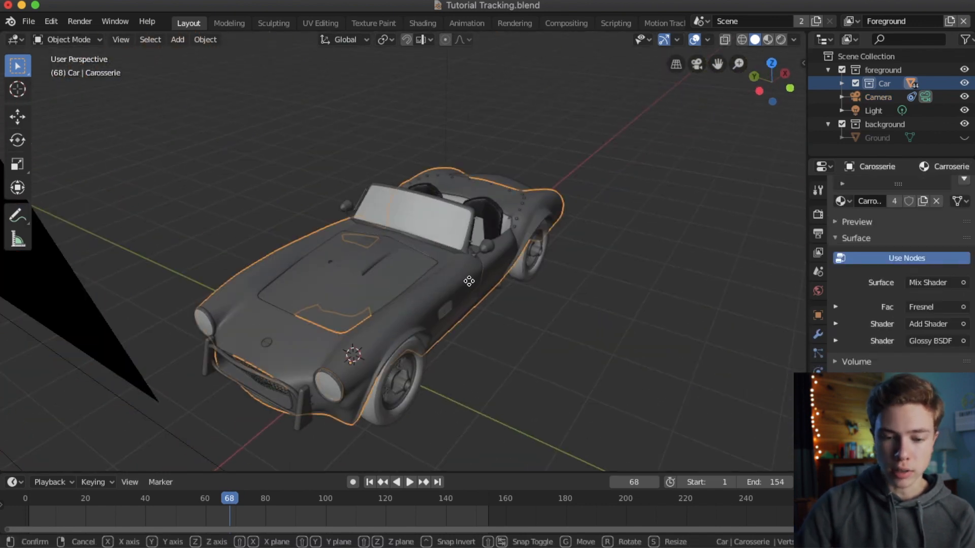
pyautogui.moveTo(468, 281); pyautogui.dragTo(611, 230)
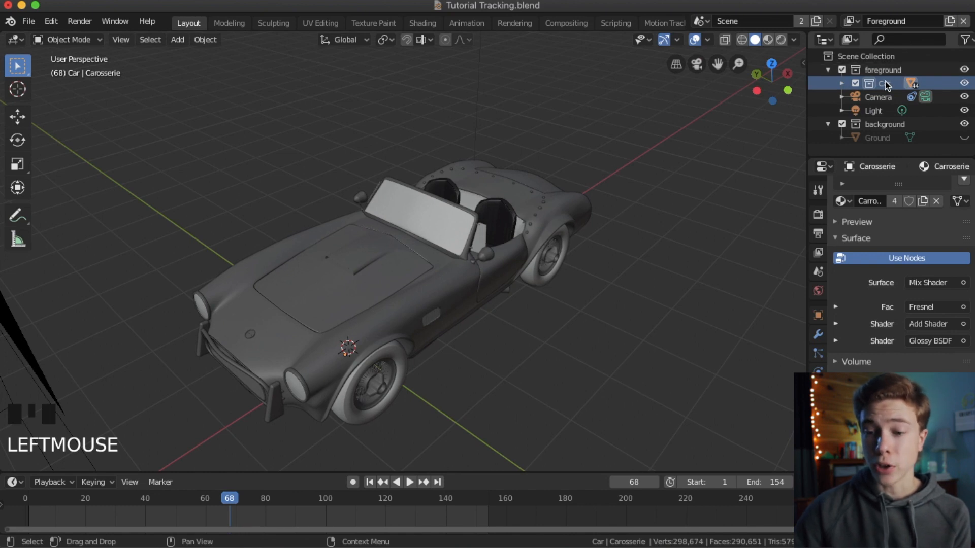
# Step: Select every object in the Car collection and view the scene through the camera
pyautogui.rightClick(886, 83)
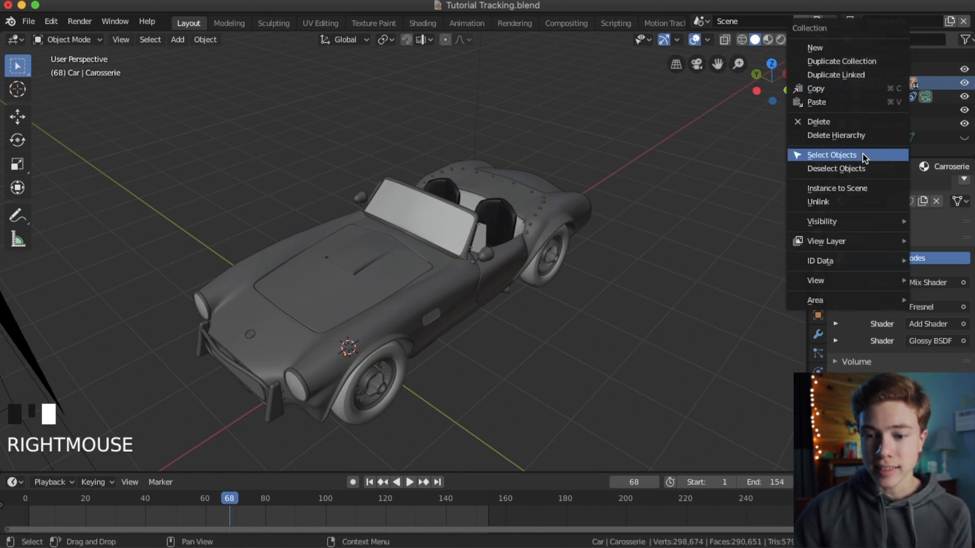
pyautogui.click(832, 154)
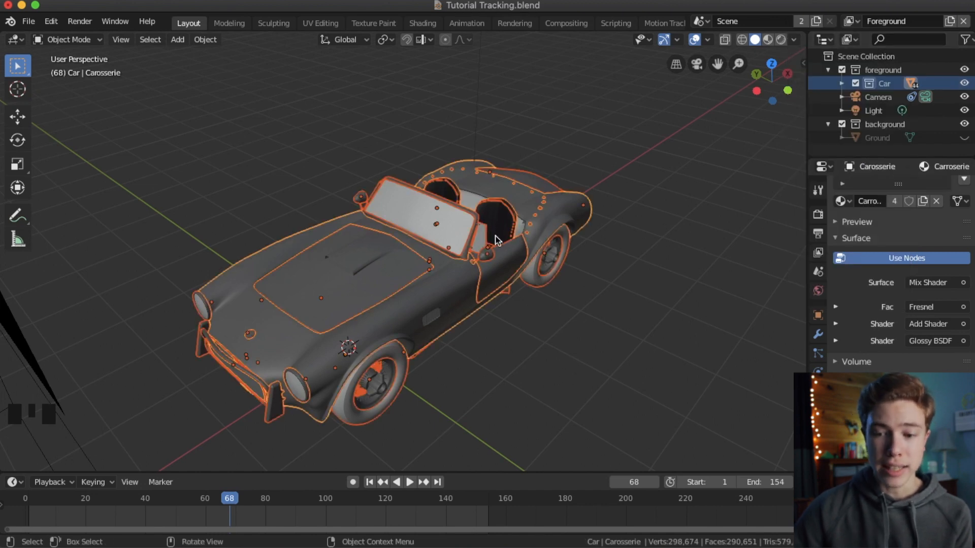
pyautogui.moveTo(706, 113)
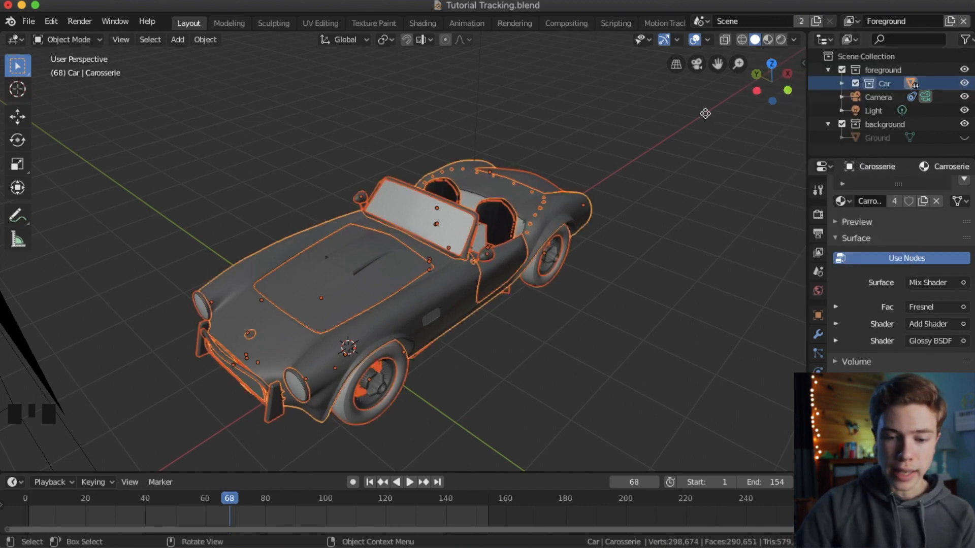
pyautogui.press('g')
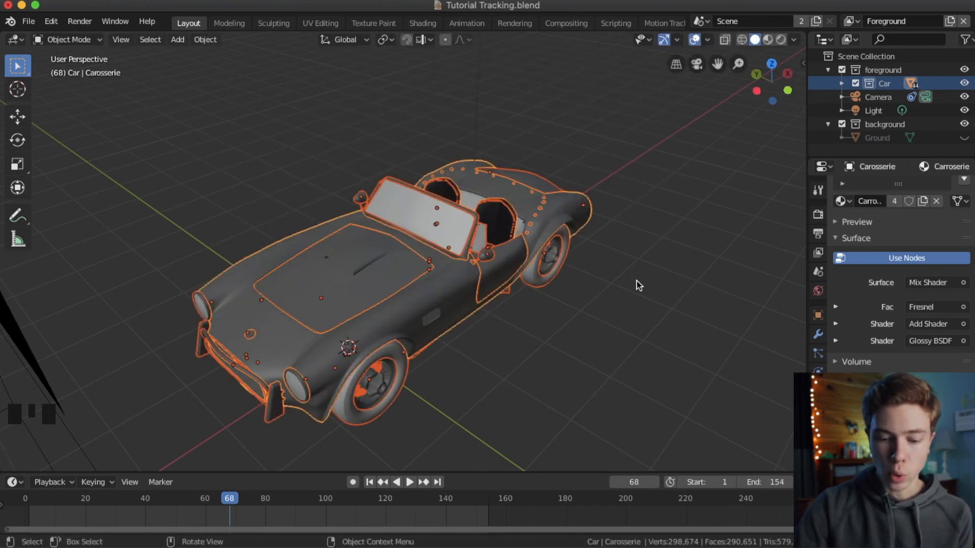
pyautogui.press('g')
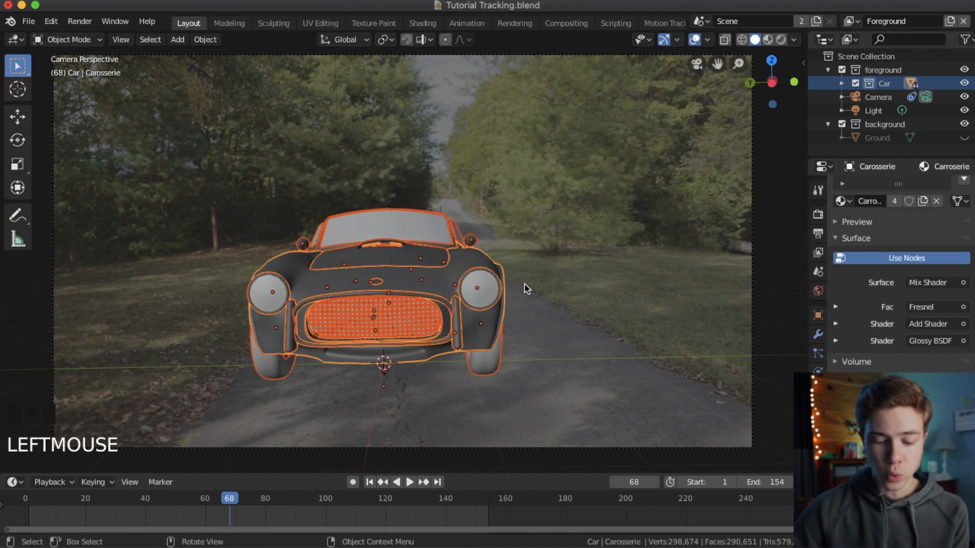
# Step: Move the car along the Y axis further down the driveway so it sits smaller and centered
pyautogui.press('g')
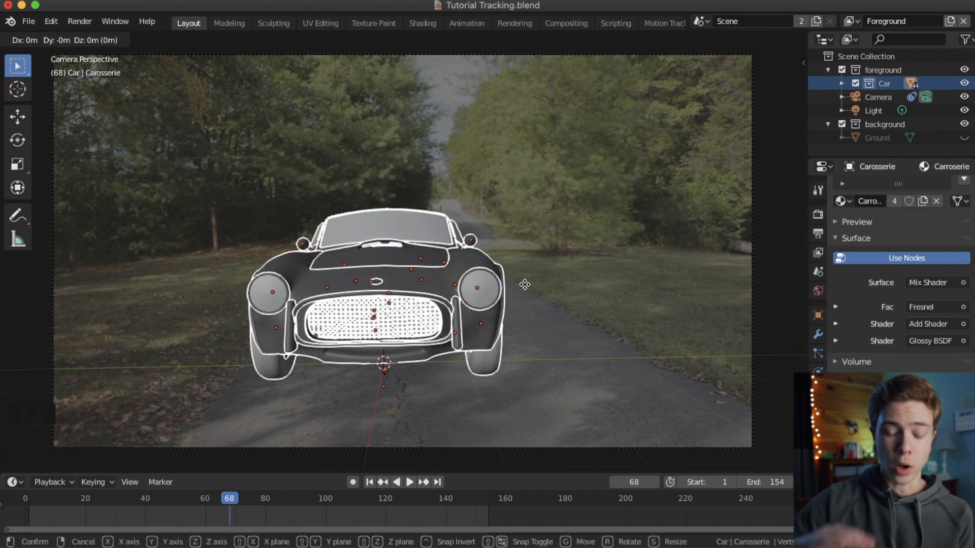
pyautogui.press('x')
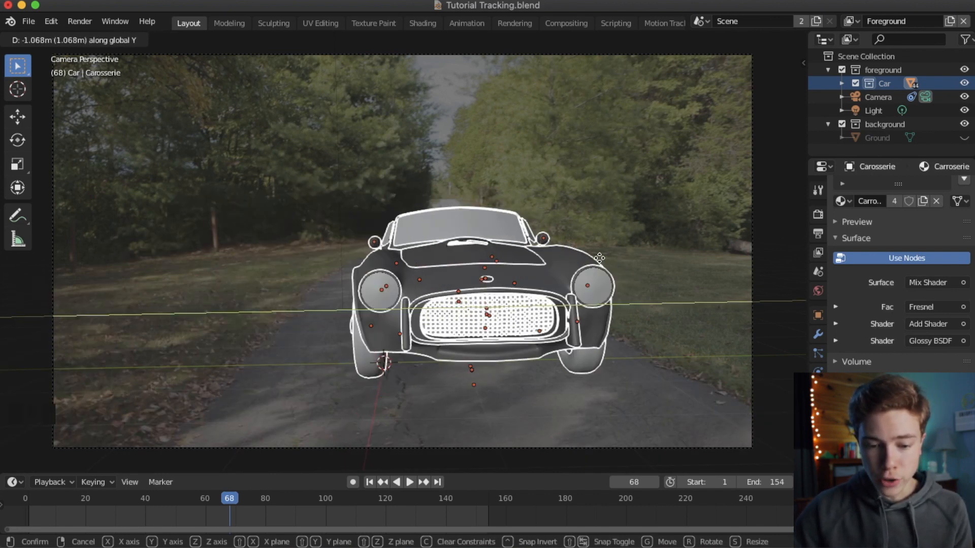
pyautogui.moveTo(600, 257); pyautogui.dragTo(540, 265)
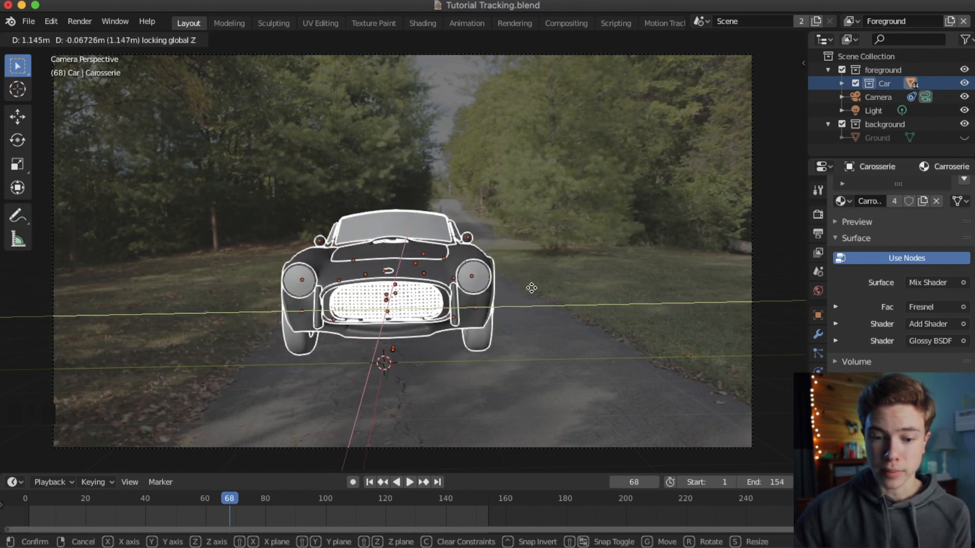
pyautogui.click(531, 287)
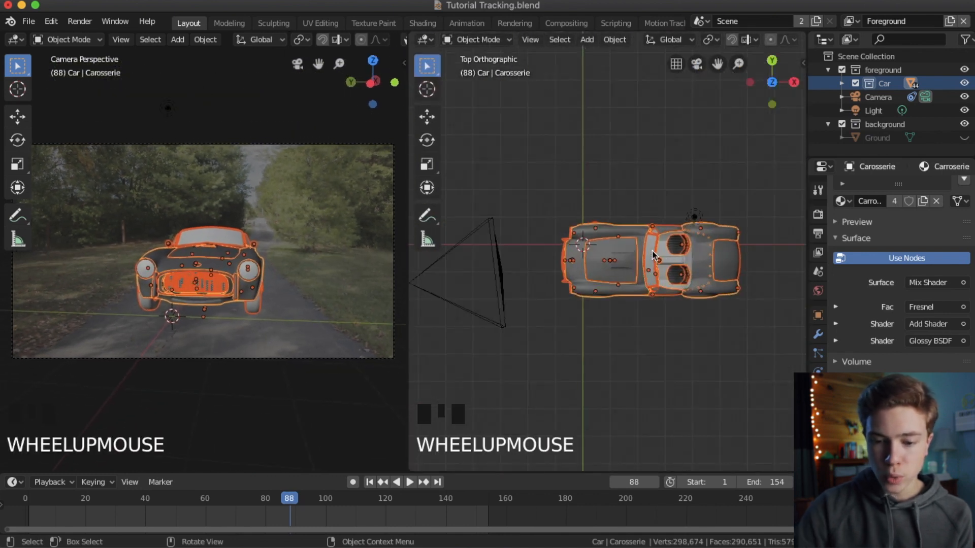
# Step: Adjust the car's position so it sits angled along the driveway in the camera view
pyautogui.press('g')
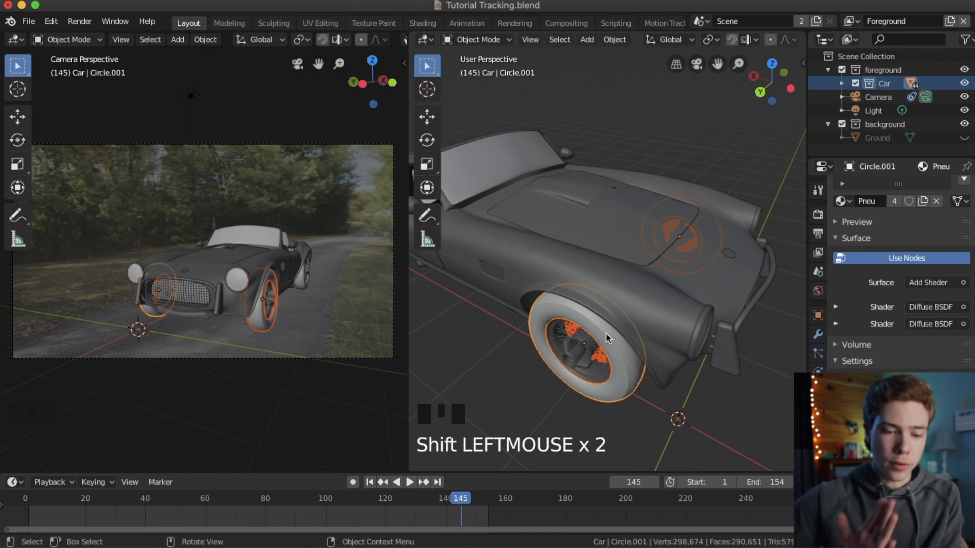
pyautogui.moveTo(594, 337)
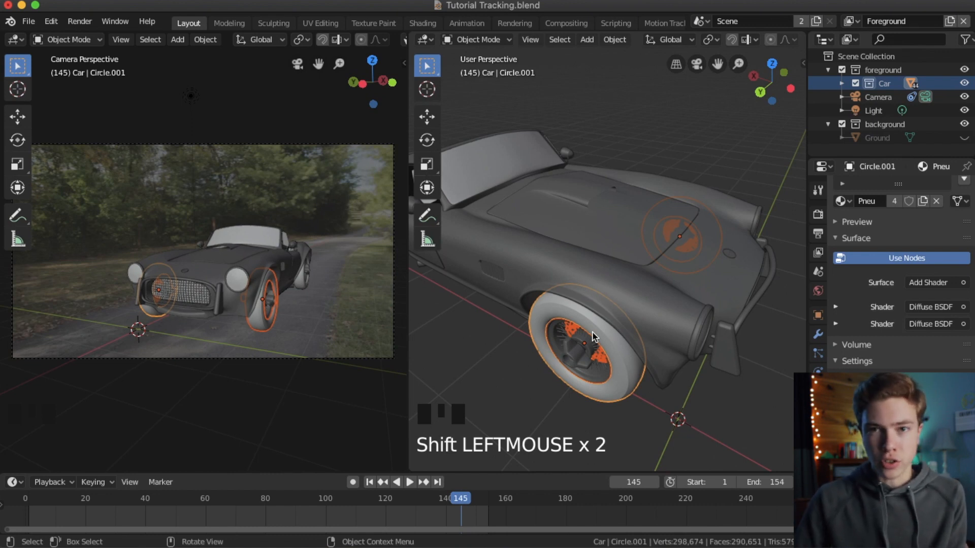
pyautogui.moveTo(624, 272)
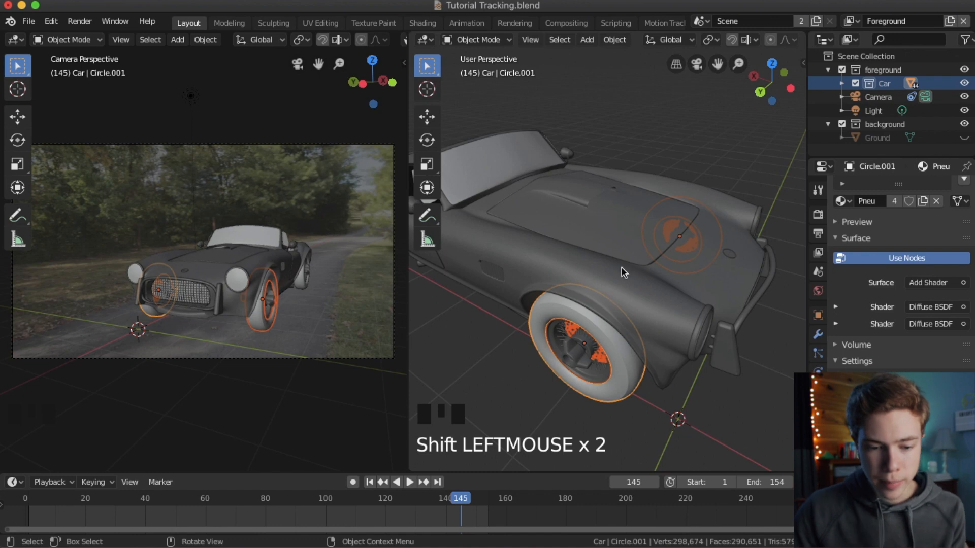
pyautogui.moveTo(596, 234)
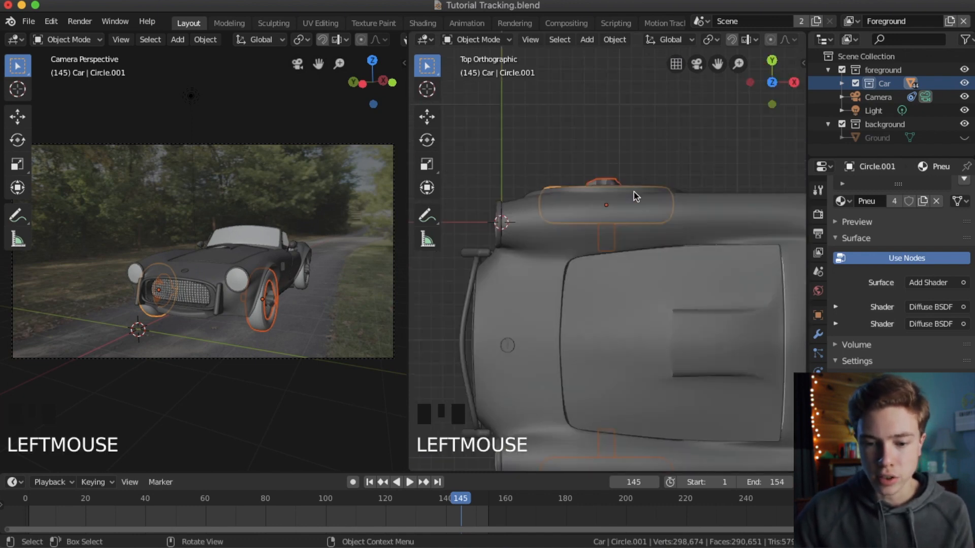
# Step: Begin rotating the selected front wheels seen from above
pyautogui.press('r')
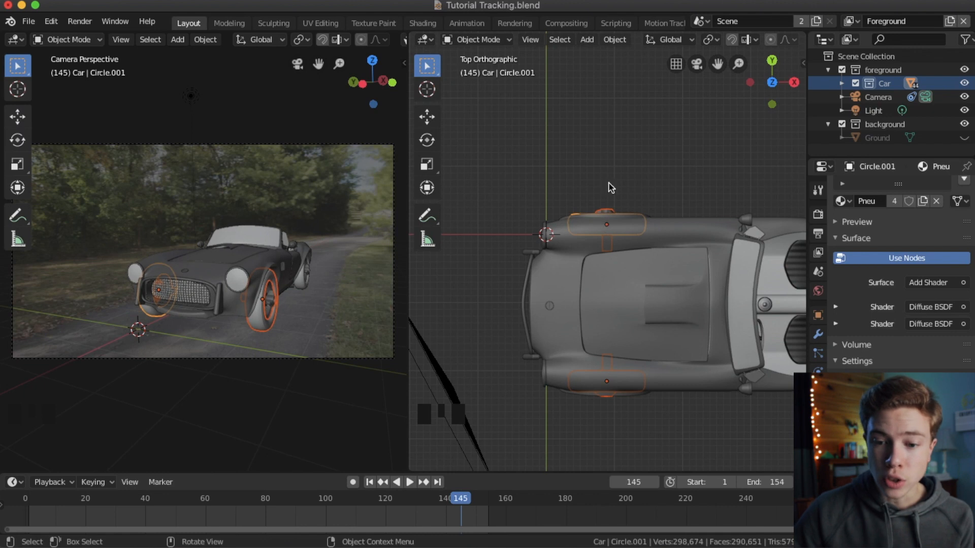
pyautogui.moveTo(706, 47)
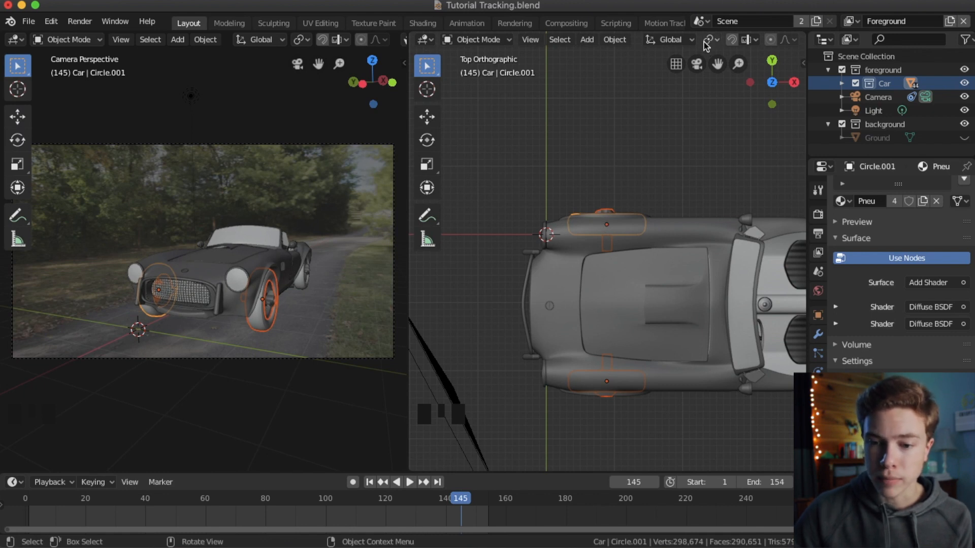
# Step: Set the pivot to Individual Origins and rotate the front wheels about their own centres
pyautogui.click(709, 39)
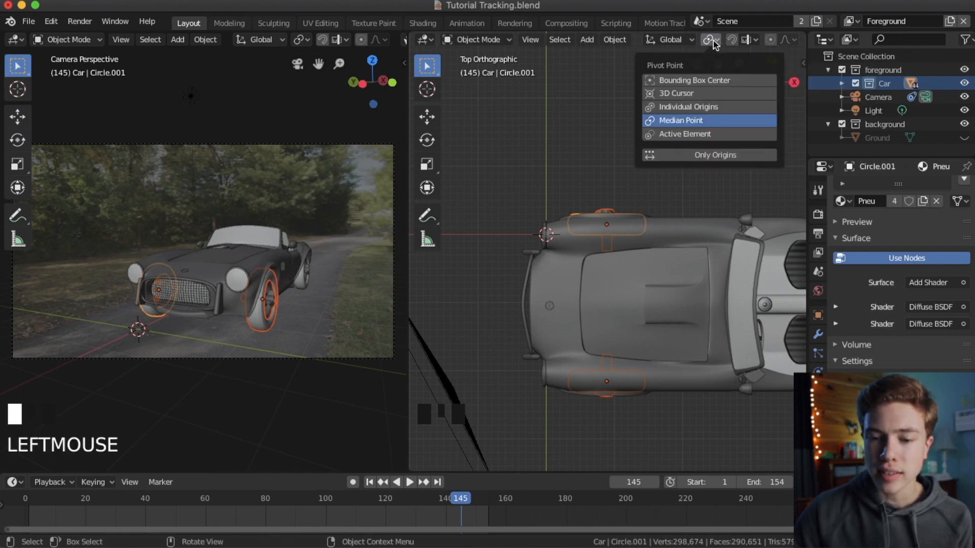
pyautogui.moveTo(689, 107)
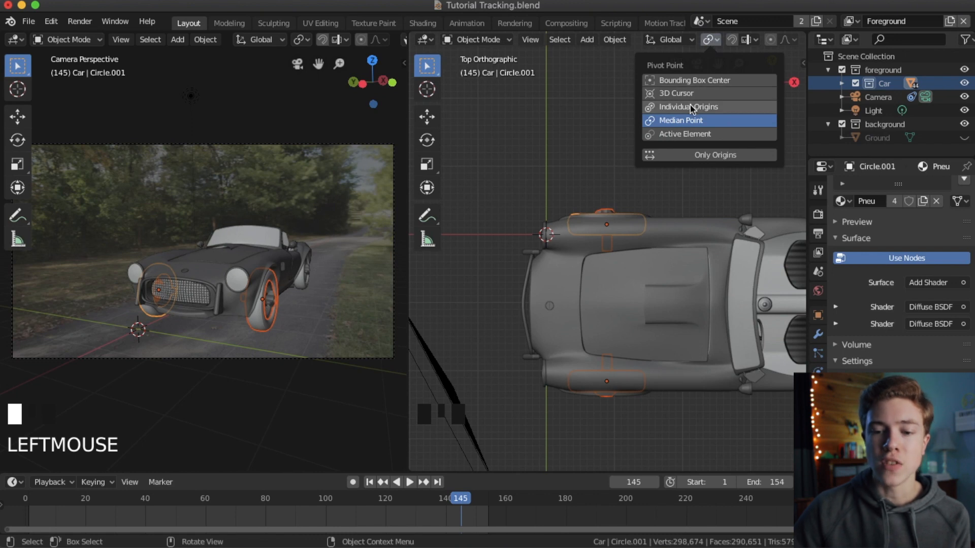
pyautogui.moveTo(688, 107)
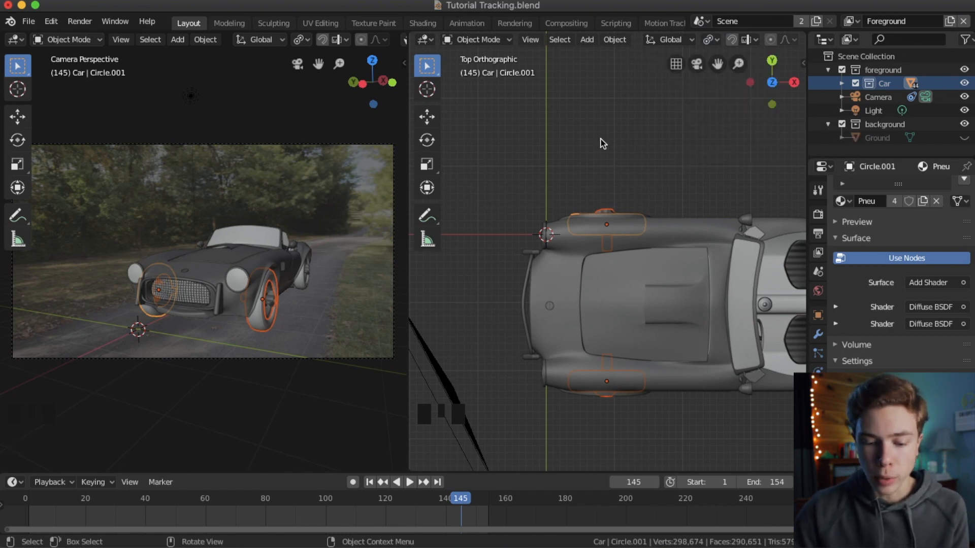
pyautogui.press('r')
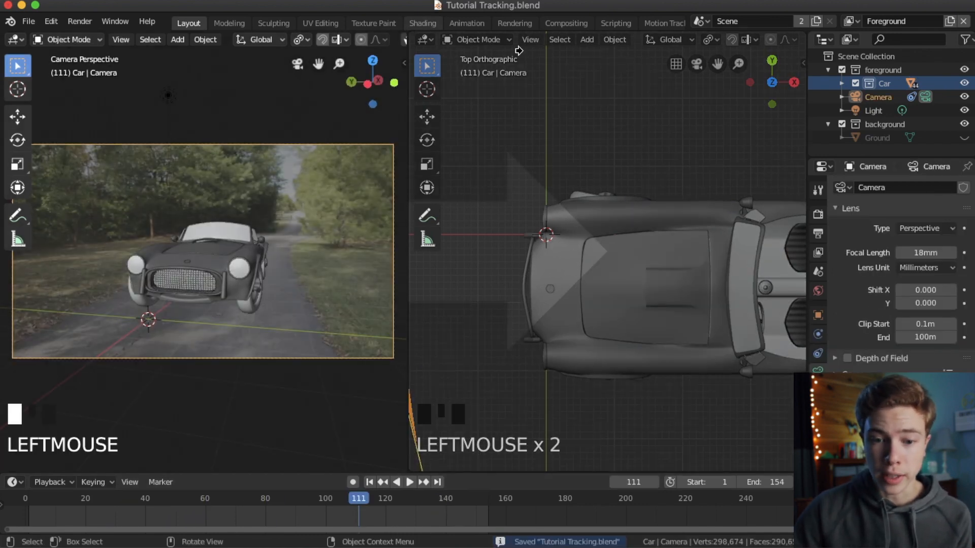
# Step: Zoom out the single 3D view to show the camera framing the car
pyautogui.scroll(-3)
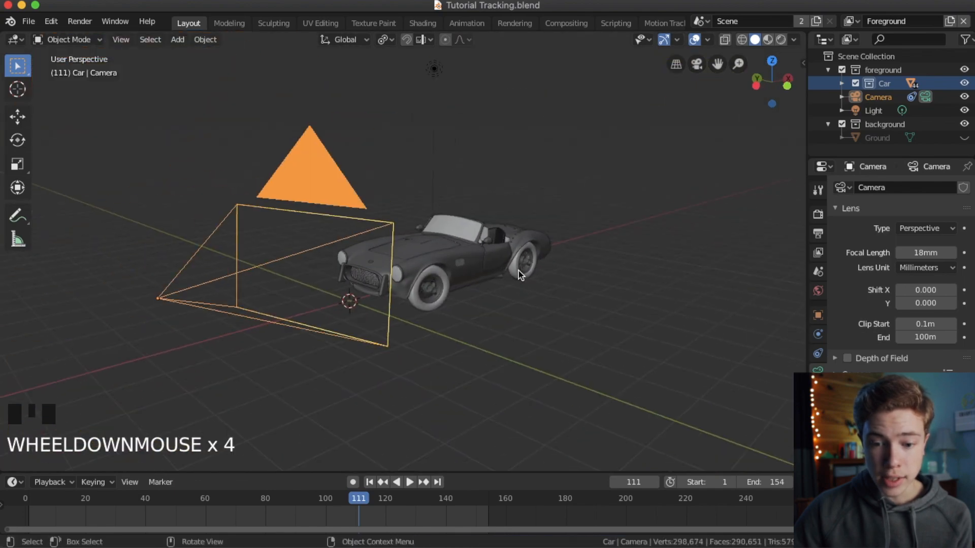